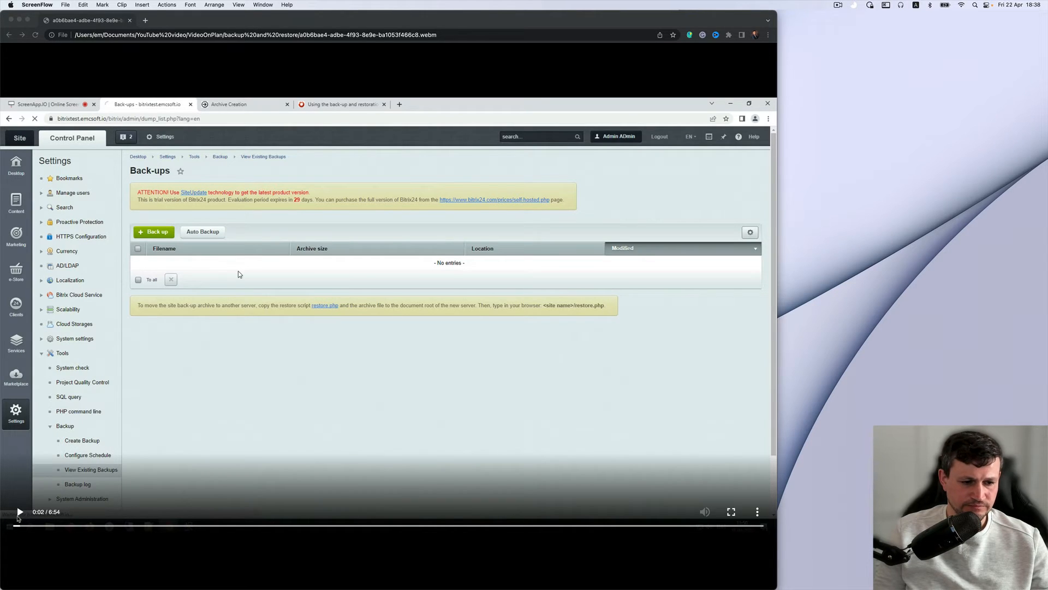
Go to Create Backup and choose local disk as the backup destination
click(20, 511)
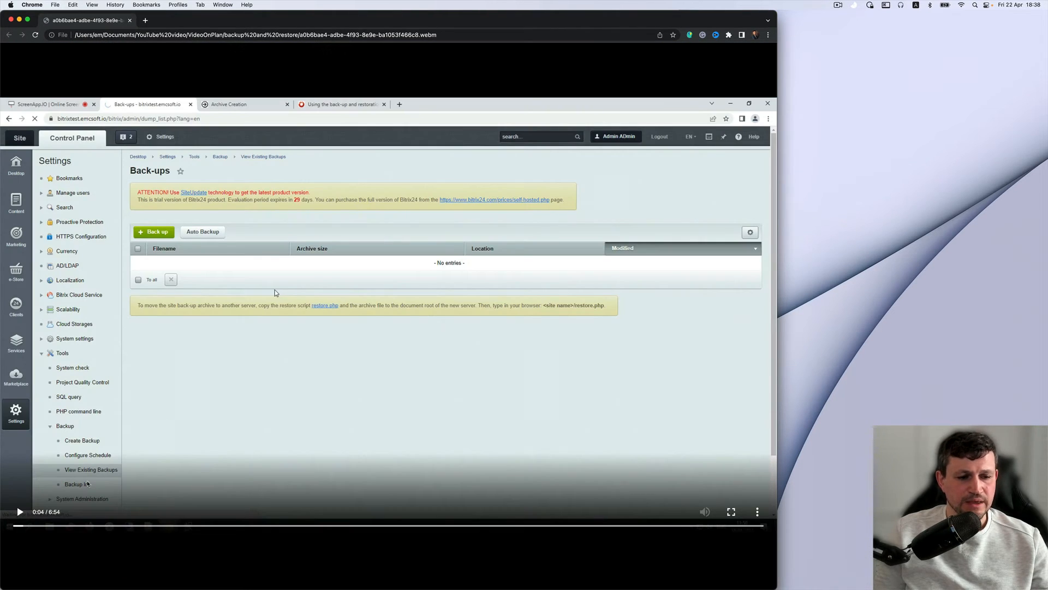
click(82, 440)
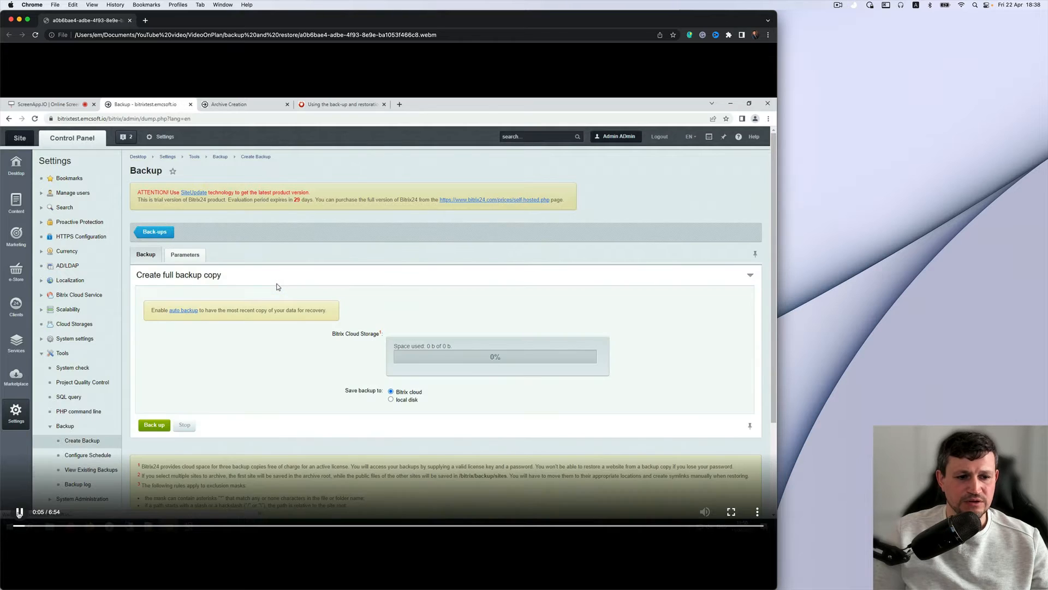
click(391, 400)
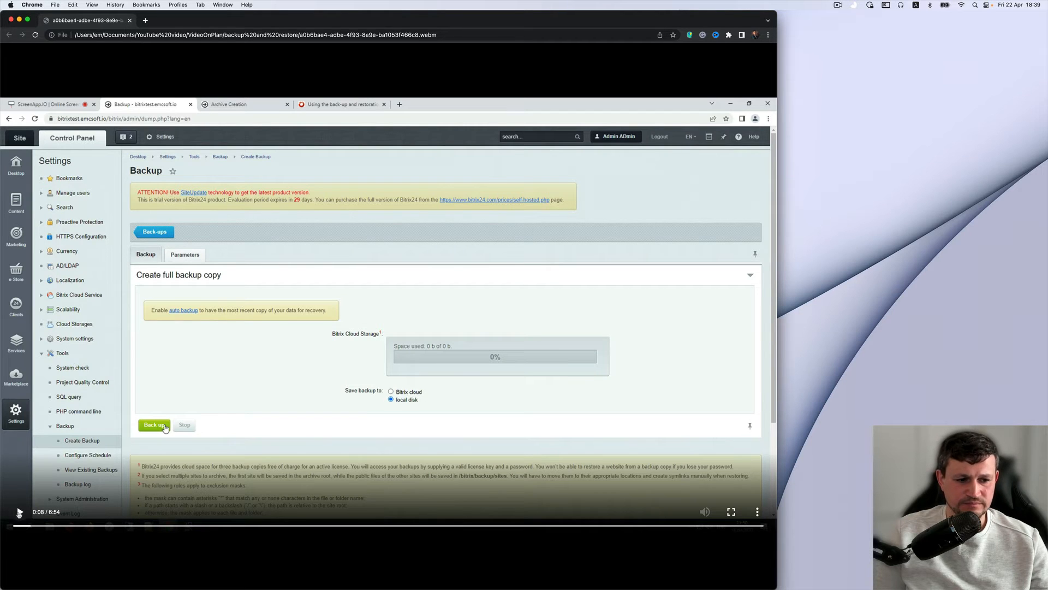
Start the full backup, then SSH to bitrixtest2 as centos and cd /home/bitrix/www/
click(154, 425)
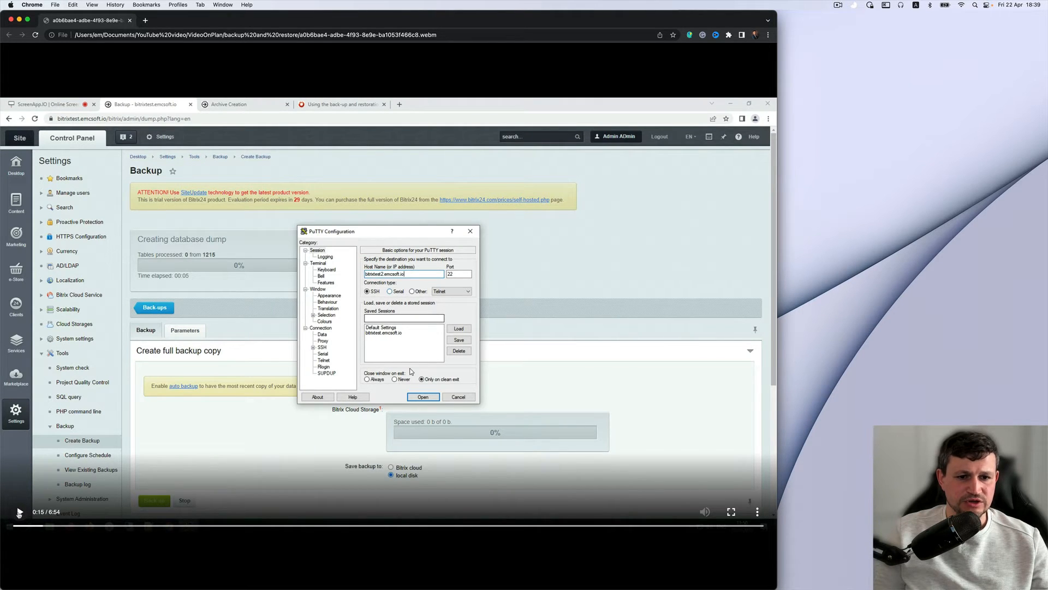
click(422, 396)
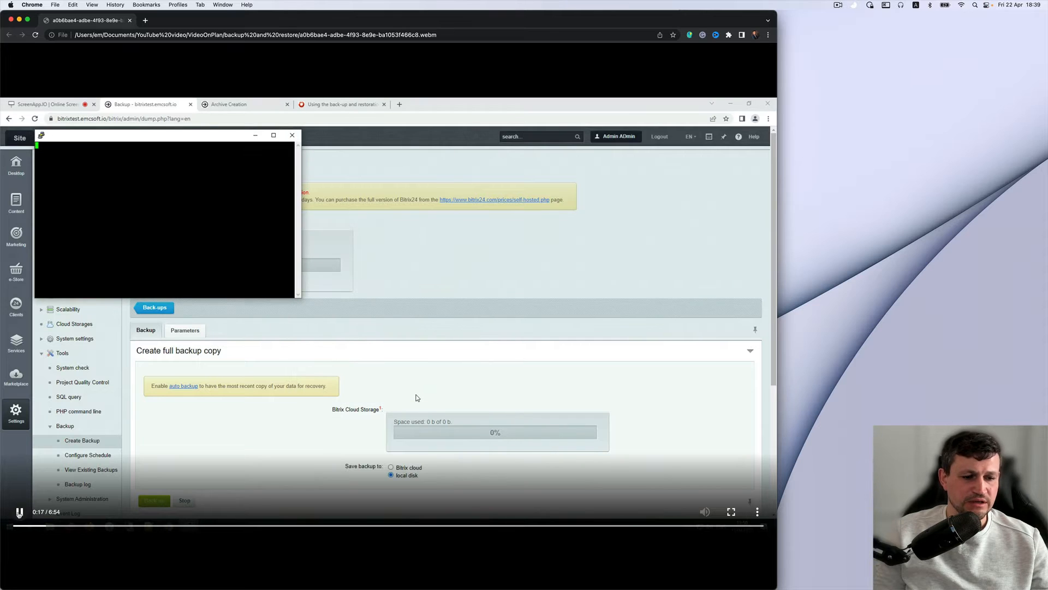
text(centos)
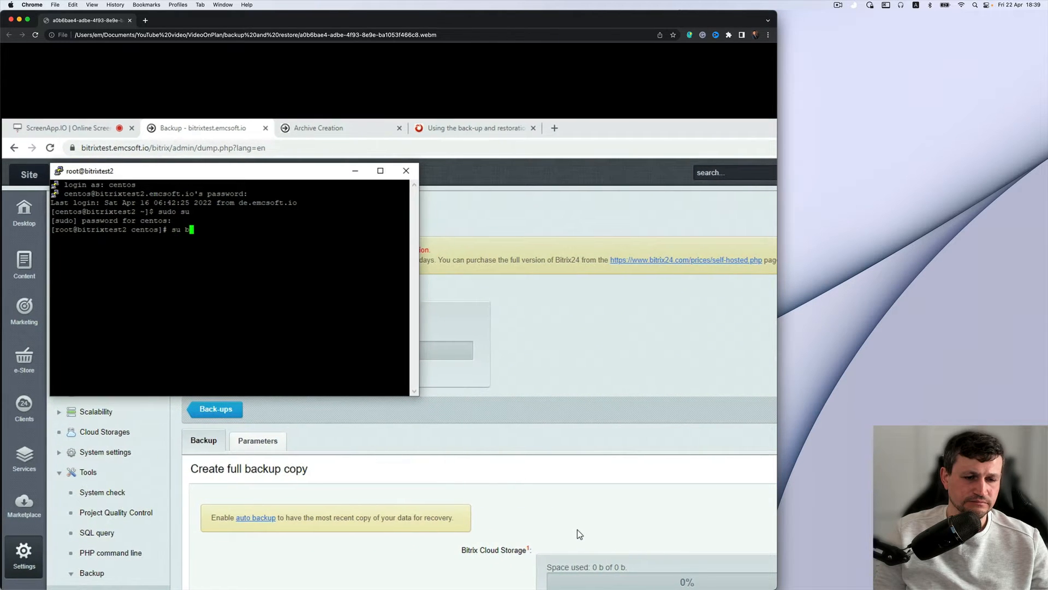
text(cd /)
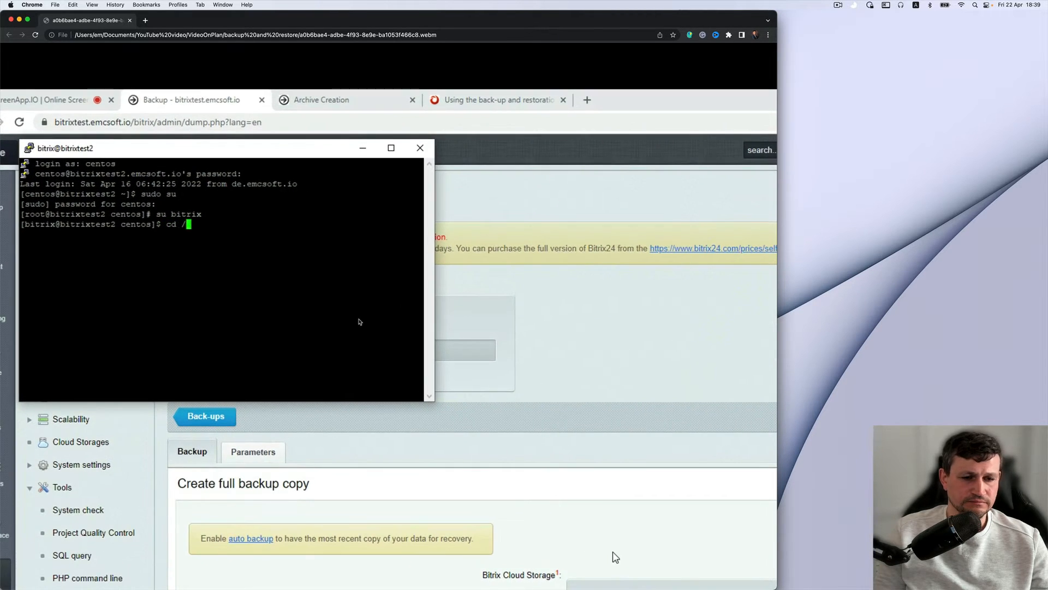
text(home/bitrix/)
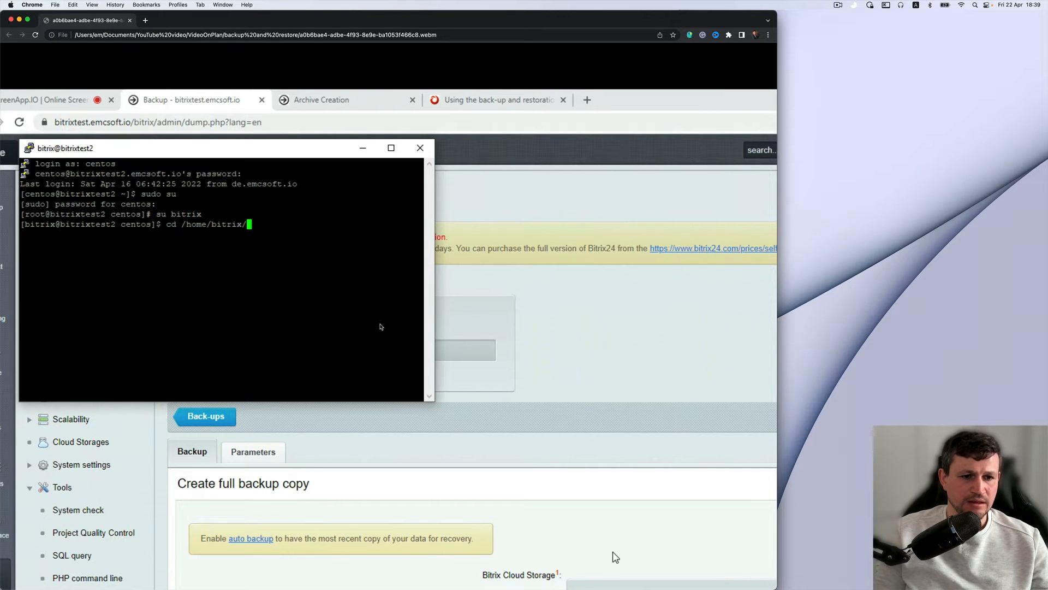
text(www/)
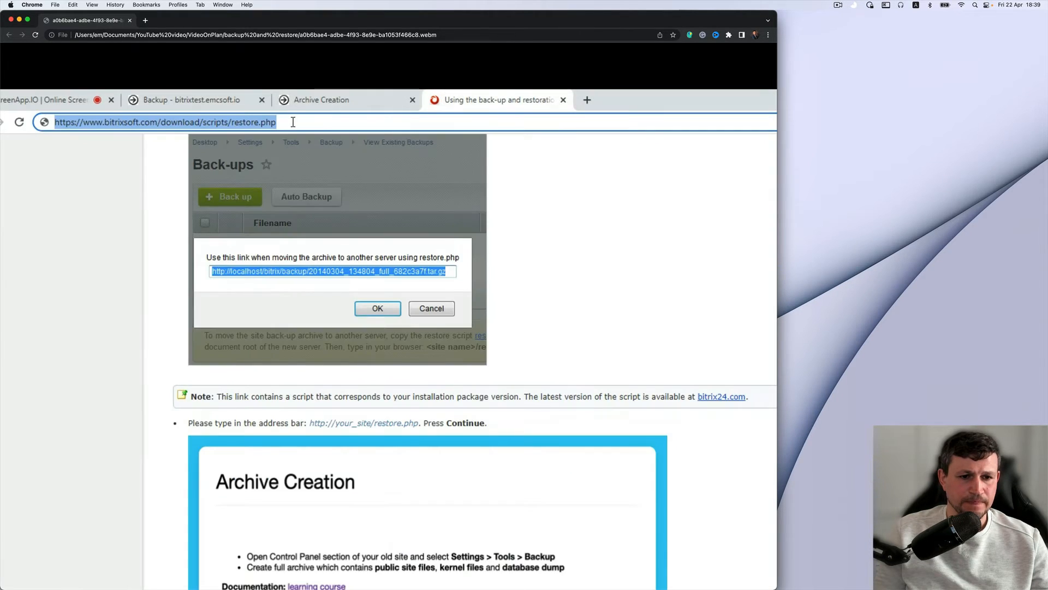
Copy the restore.php download URL from the browser address bar
right_click(164, 121)
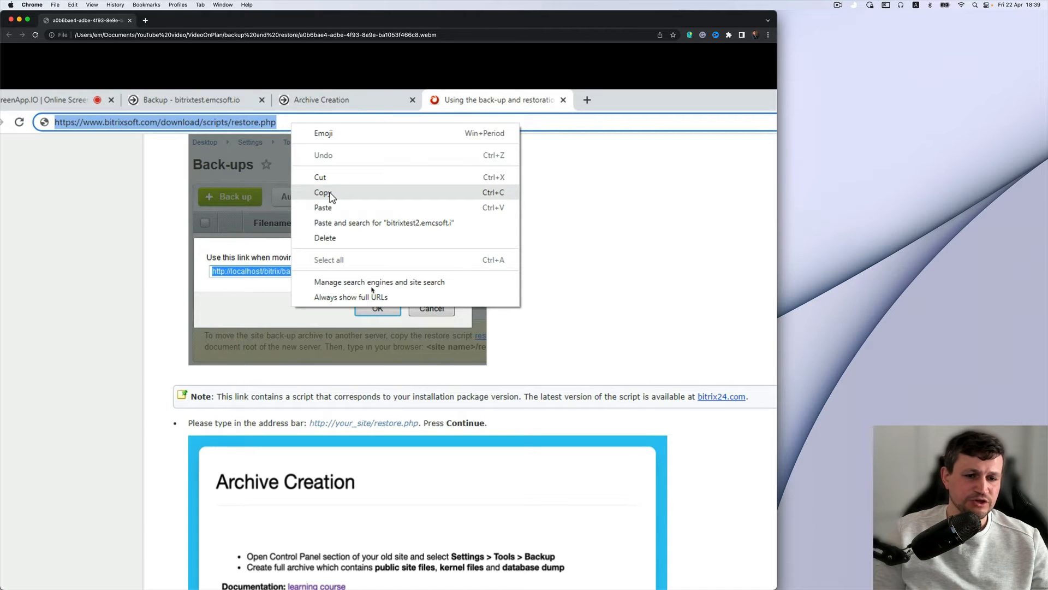
mouse_move(384, 299)
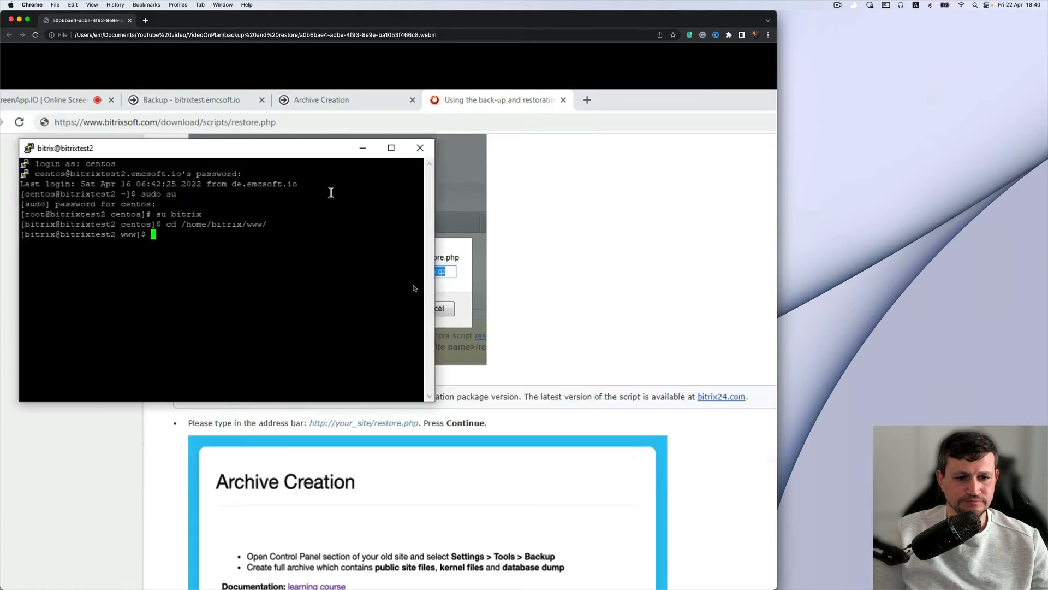
text(wget)
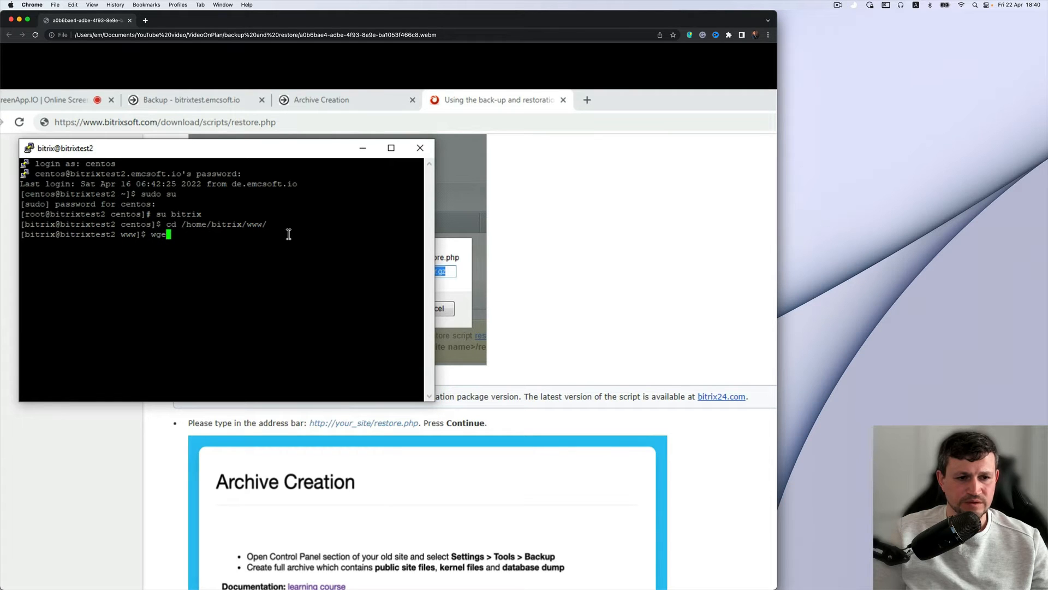
text(https://www.bitrixsoft.com/download/scripts/restore.php)
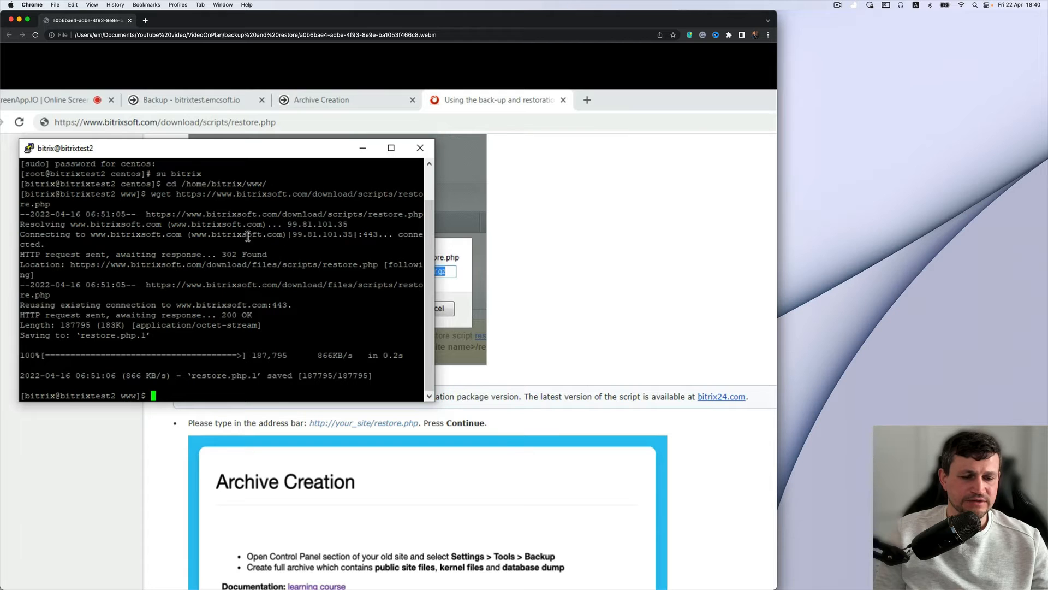
click(190, 99)
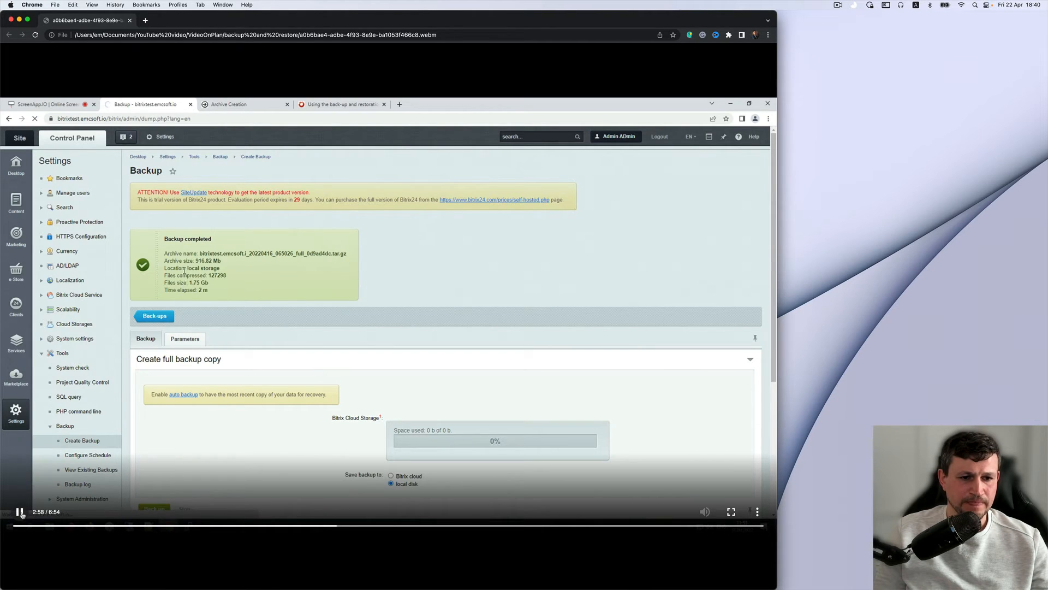
From View Existing Backups, get the transfer link for the full backup archive
click(153, 262)
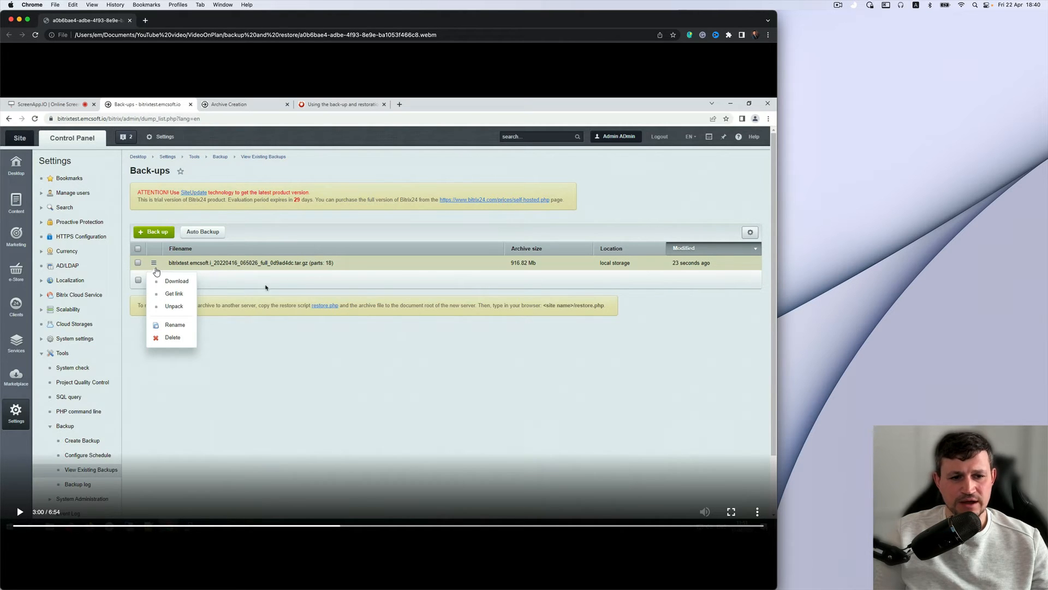
mouse_move(264, 286)
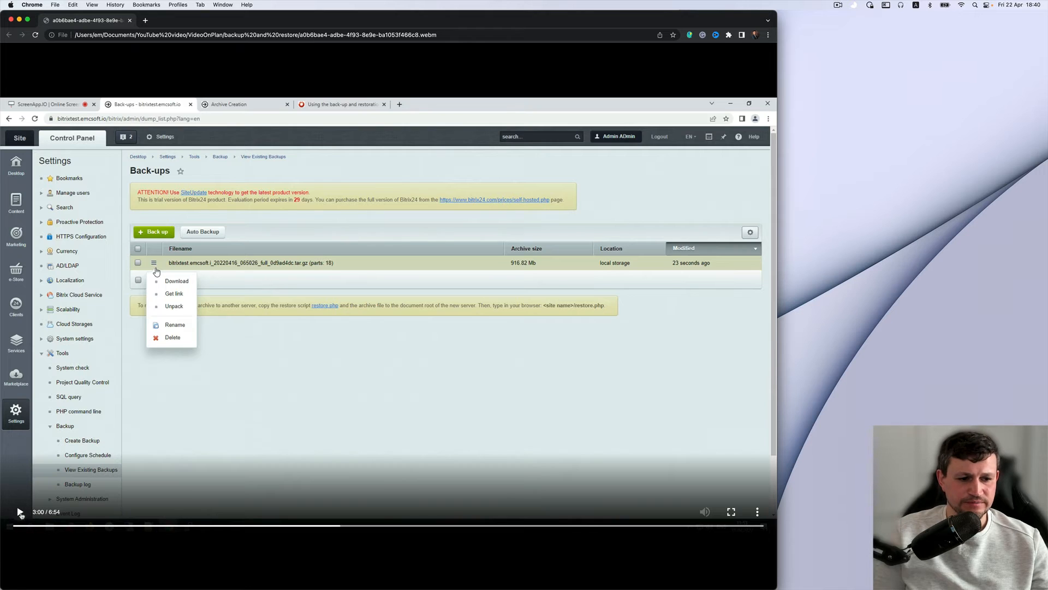
click(173, 294)
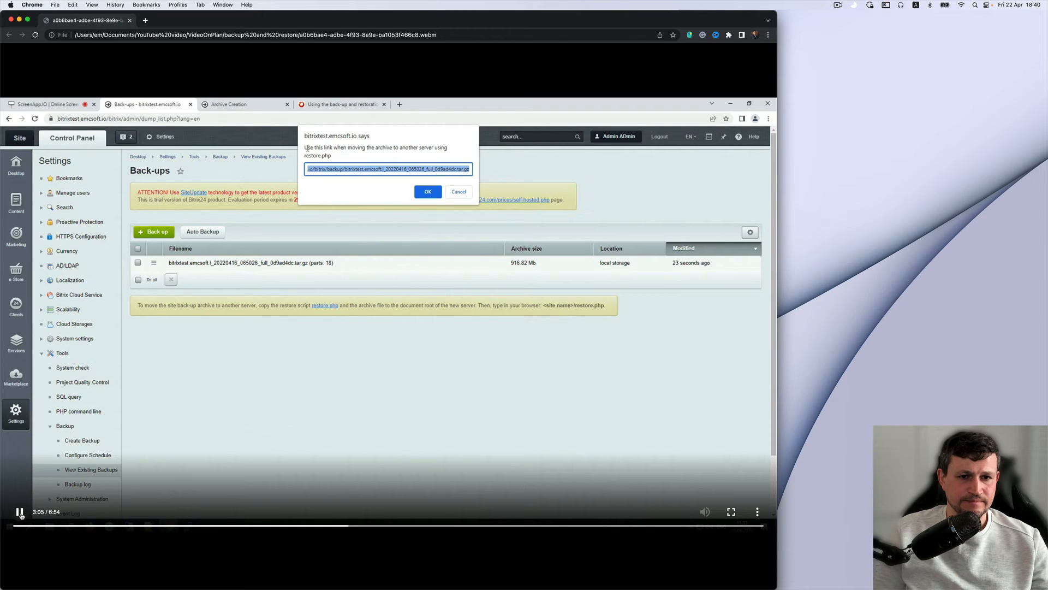
click(228, 104)
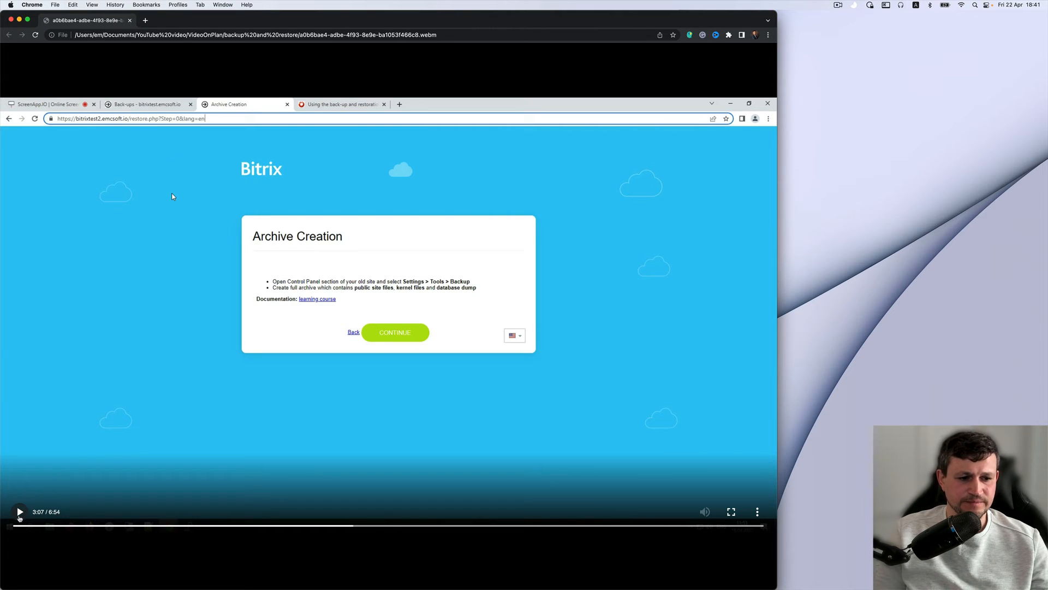
Download st.emcsoft.i_20220416_065026_full_0d9ad4dc.tar.gz from the remote server in restore.php
click(396, 332)
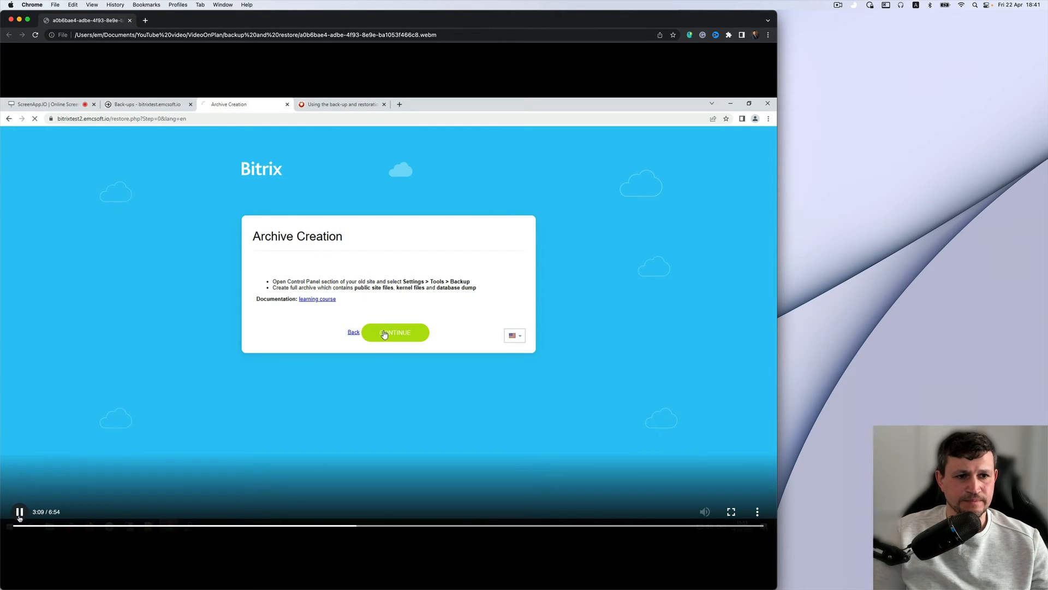
click(396, 332)
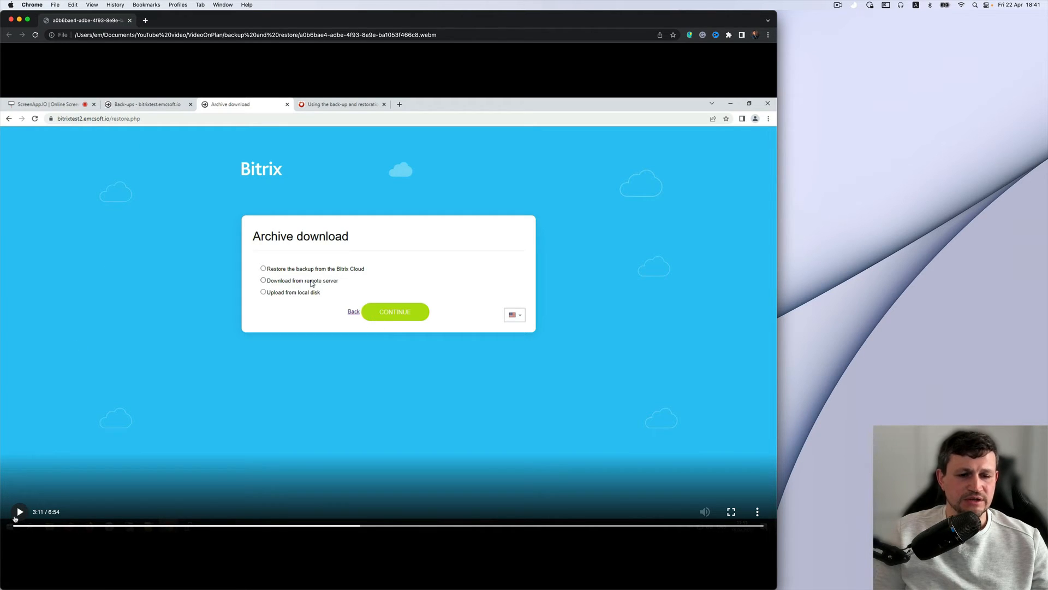
click(263, 280)
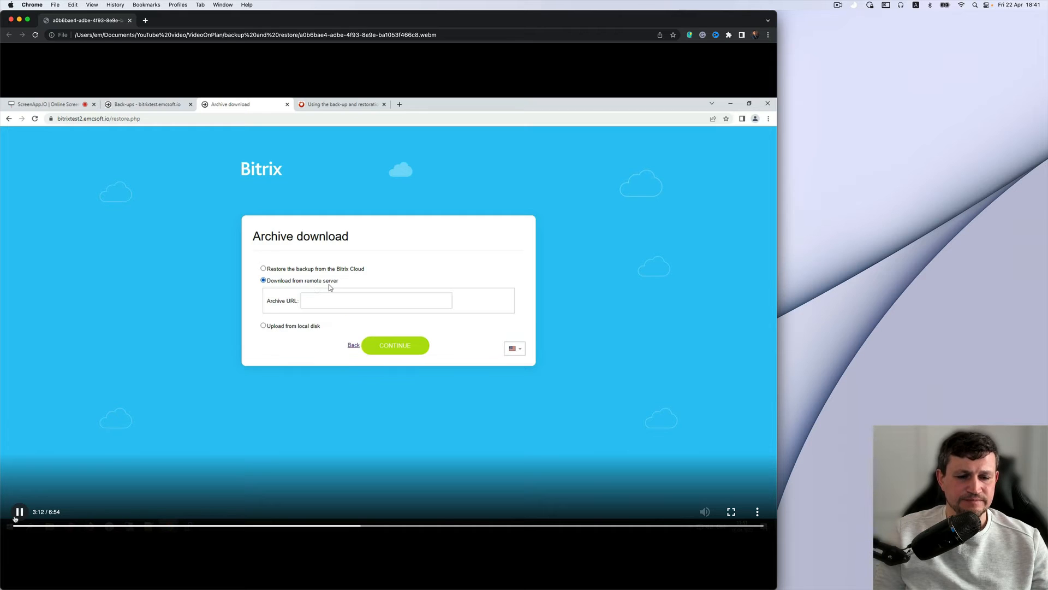
text(st.emcsoft.i_20220416_065026_full_0d9ad4dc.tar.gz)
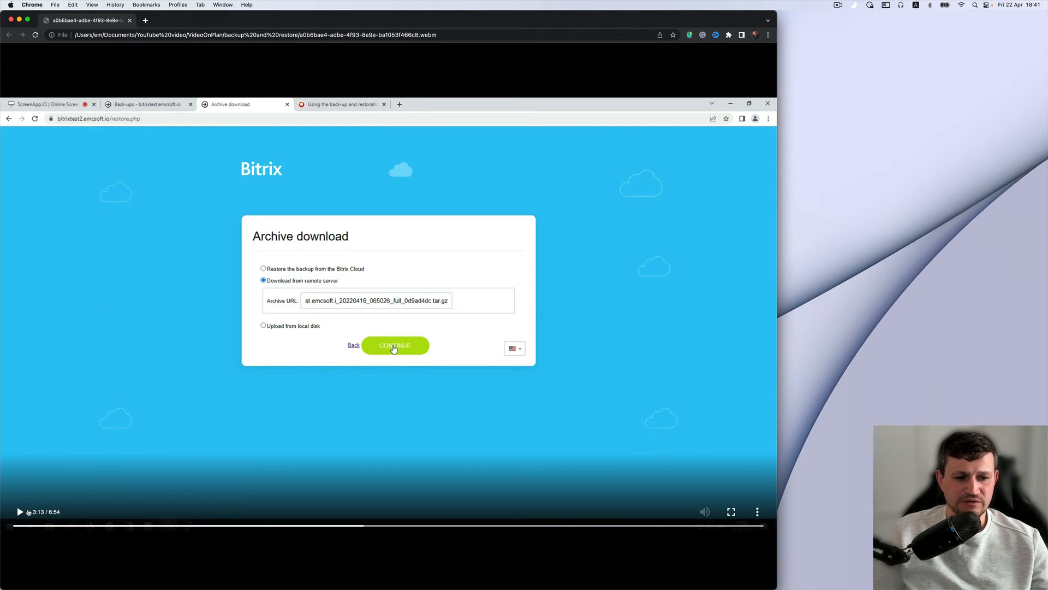
click(395, 345)
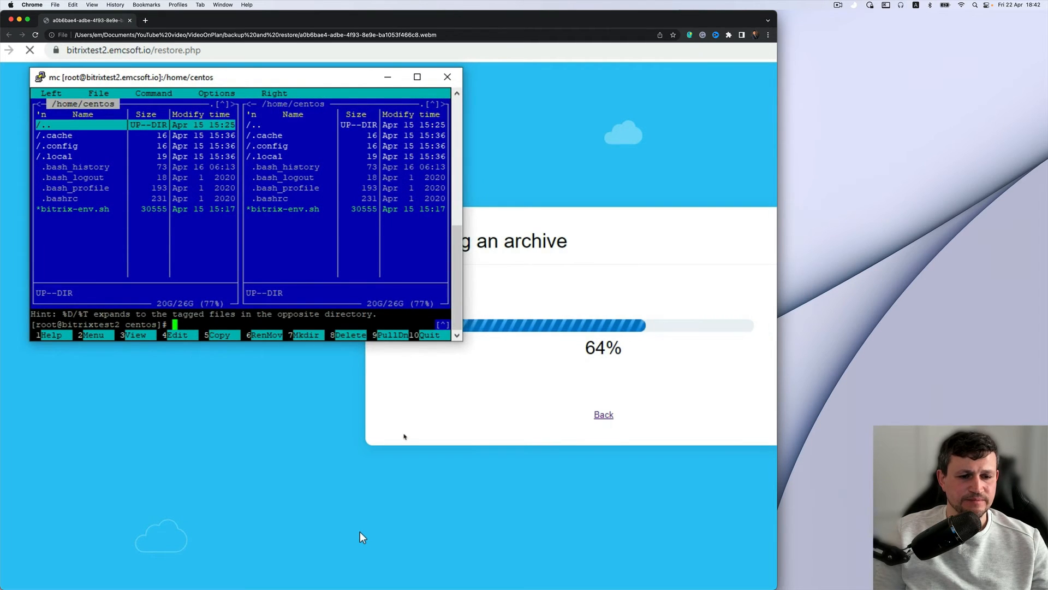
Run mc and view /root/.my.cnf with the MySQL root credentials
text(c)
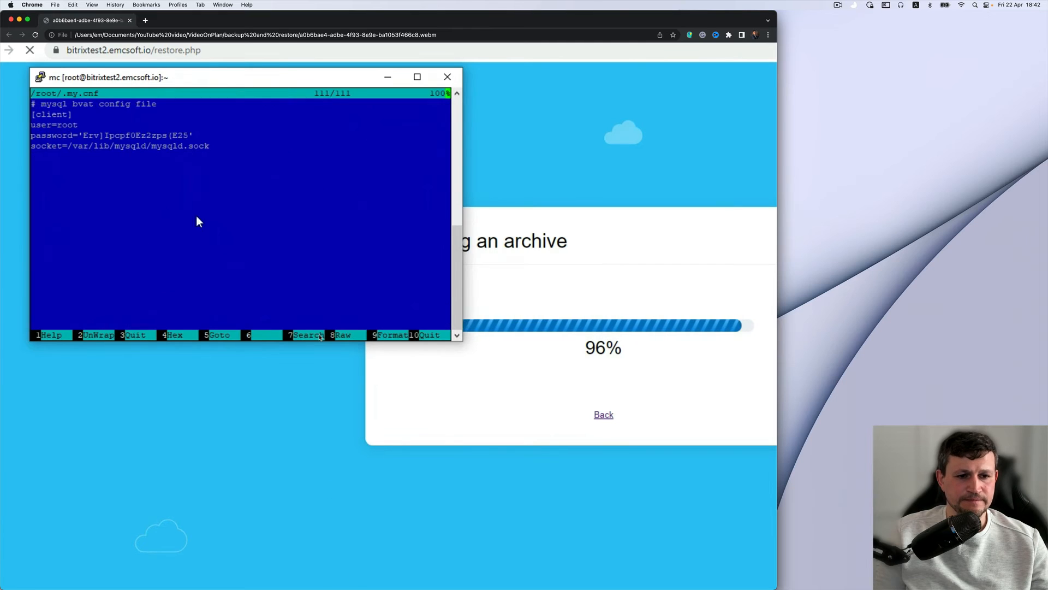
mouse_move(98, 141)
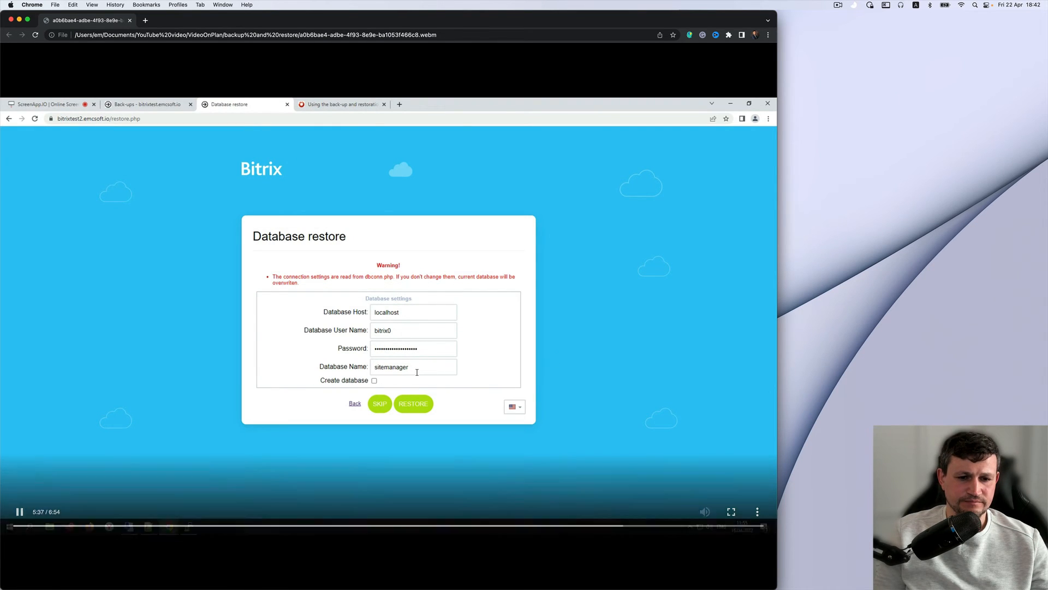
mouse_move(588, 349)
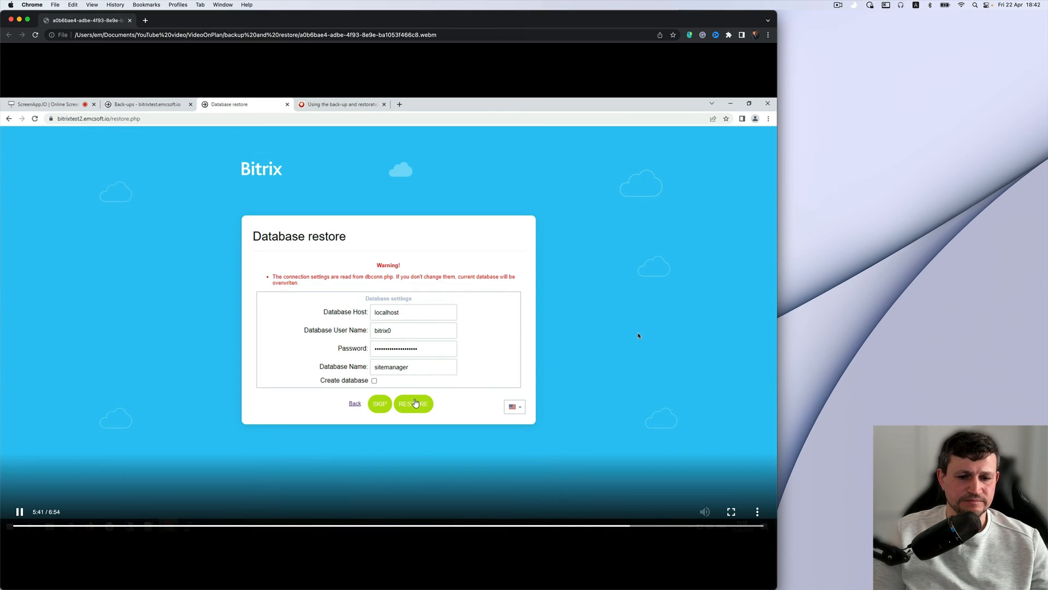
Restore the database into sitemanager on localhost as bitrix0 and open the restored site
click(413, 402)
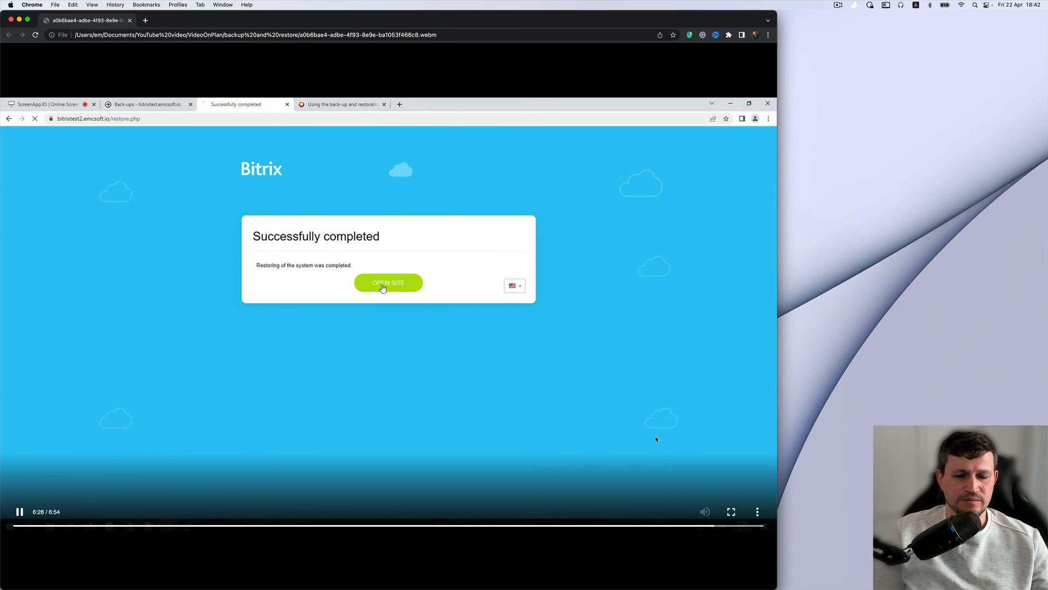
click(388, 282)
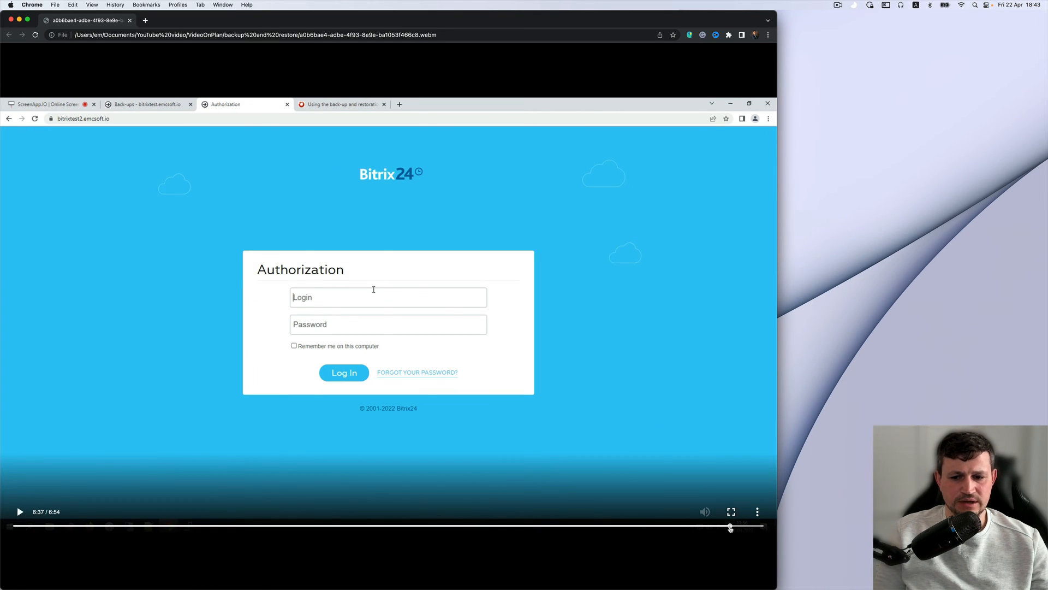
Log in as admin on the Authorization page and reach the My Company feed
click(344, 372)
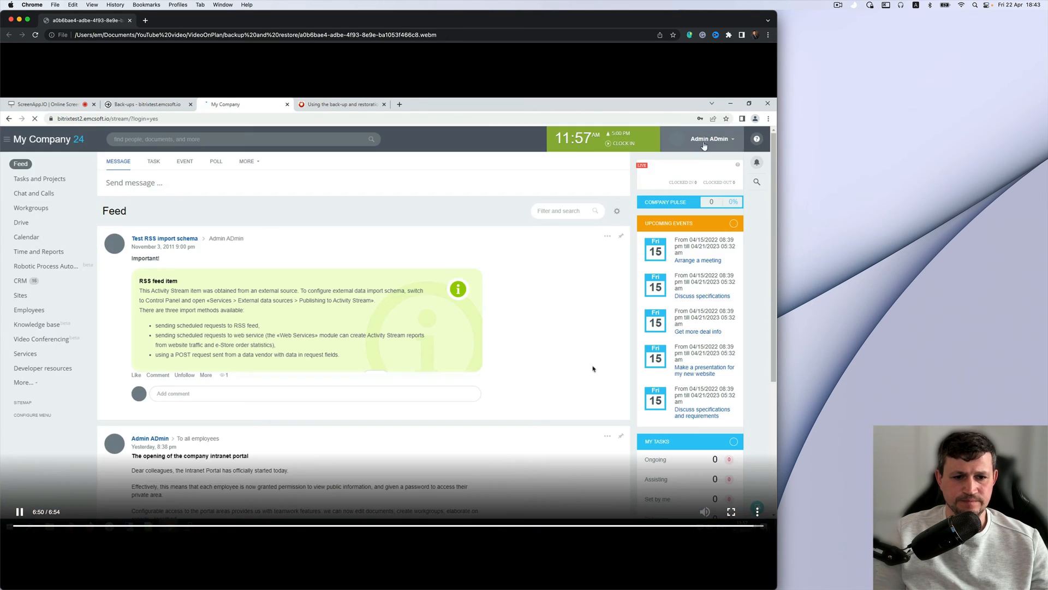
click(711, 138)
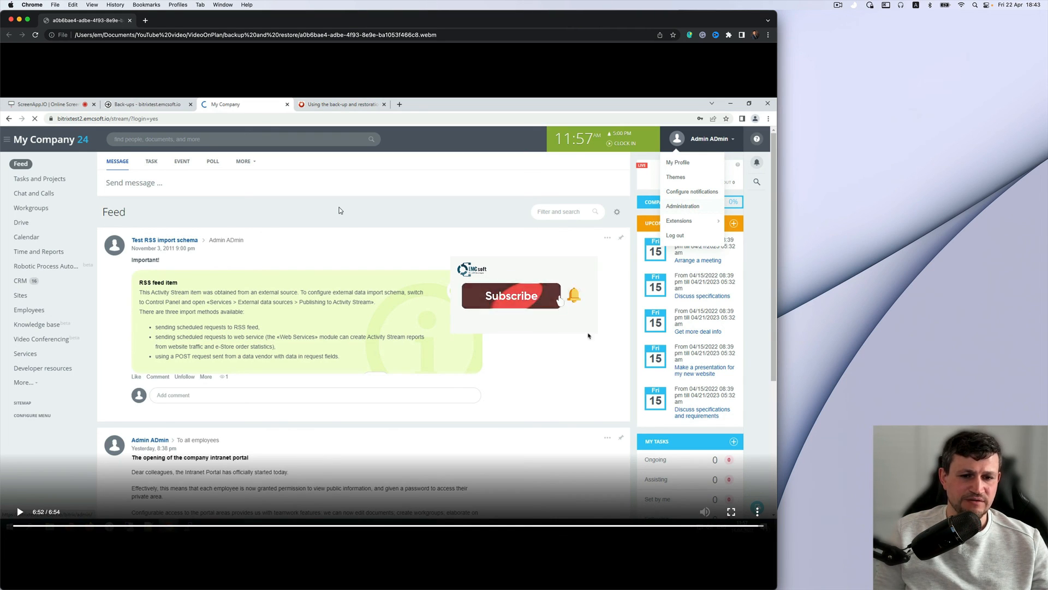
click(511, 296)
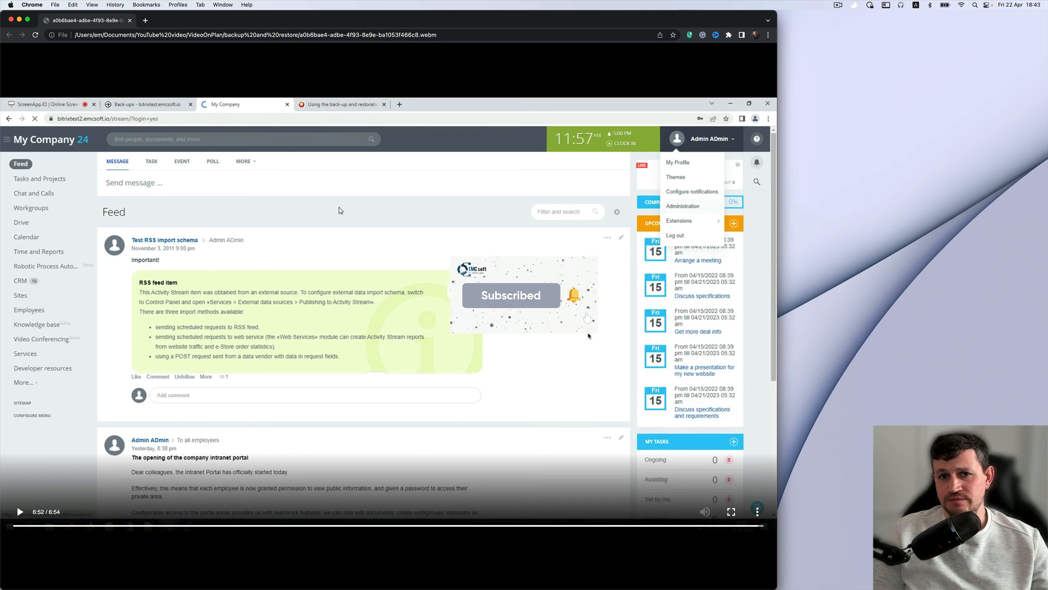